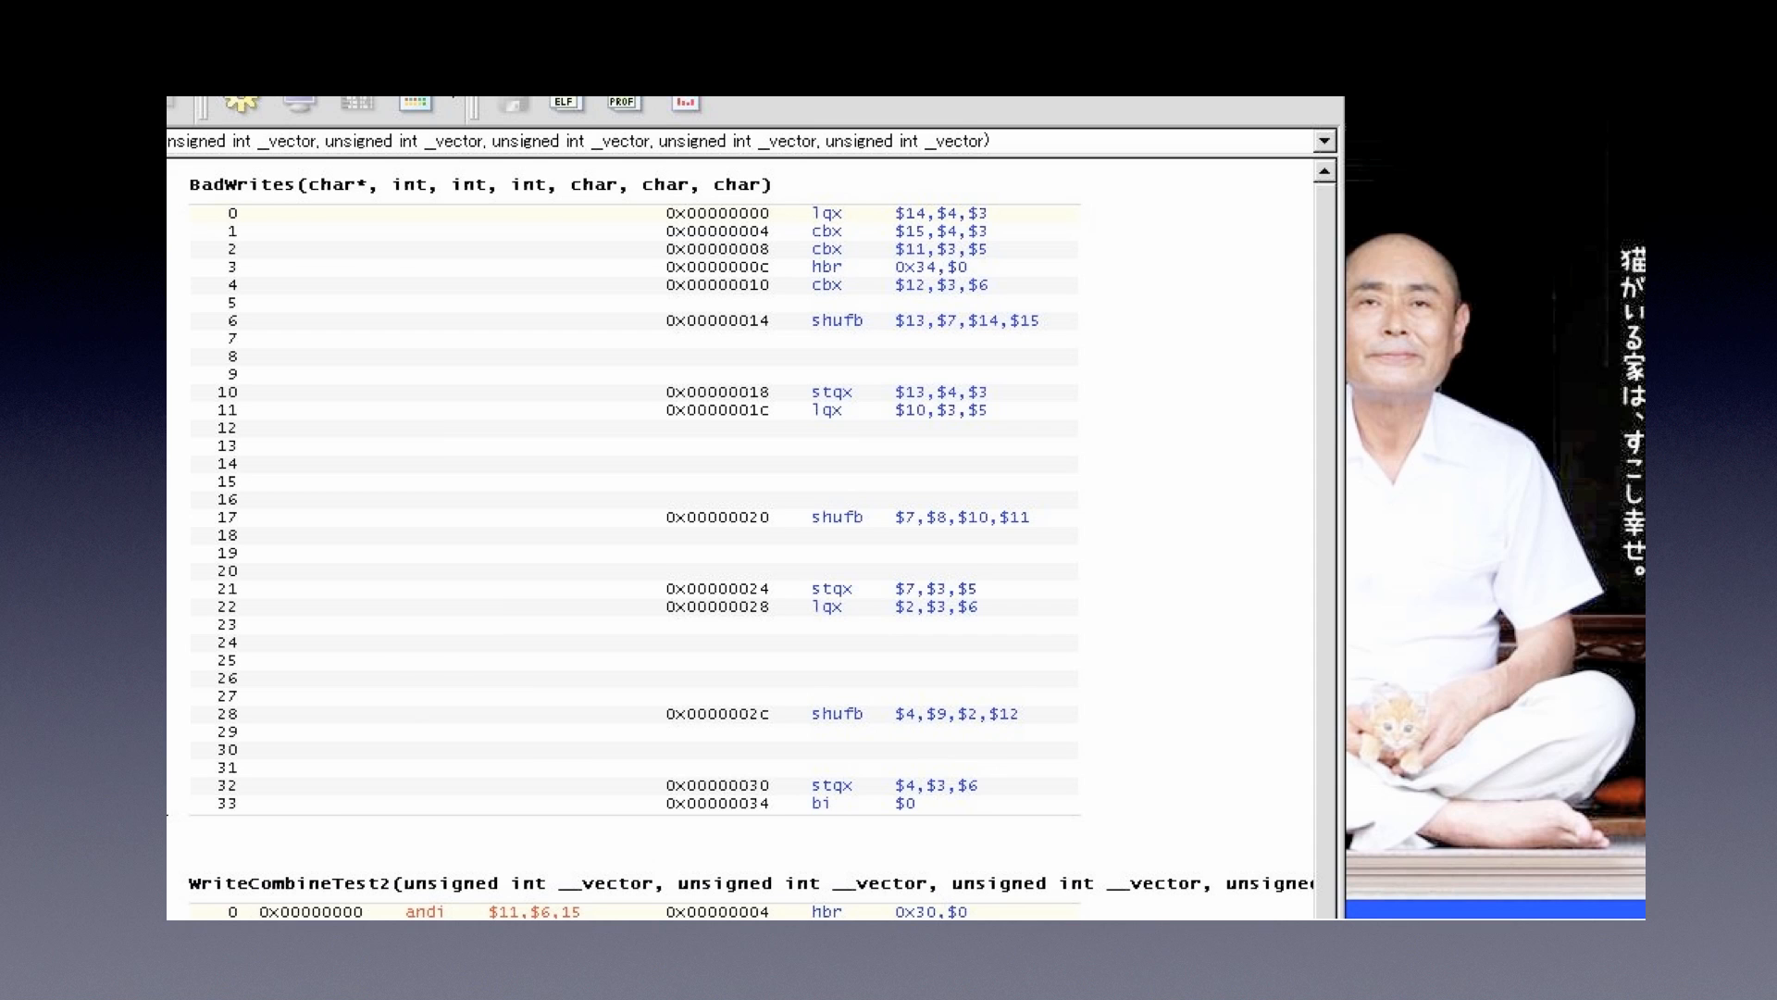
Advance the builds to highlight both shufb instructions and the stqx/lqx pair in colored bubbles.
{"action": "left_click", "coordinate": [926, 318]}
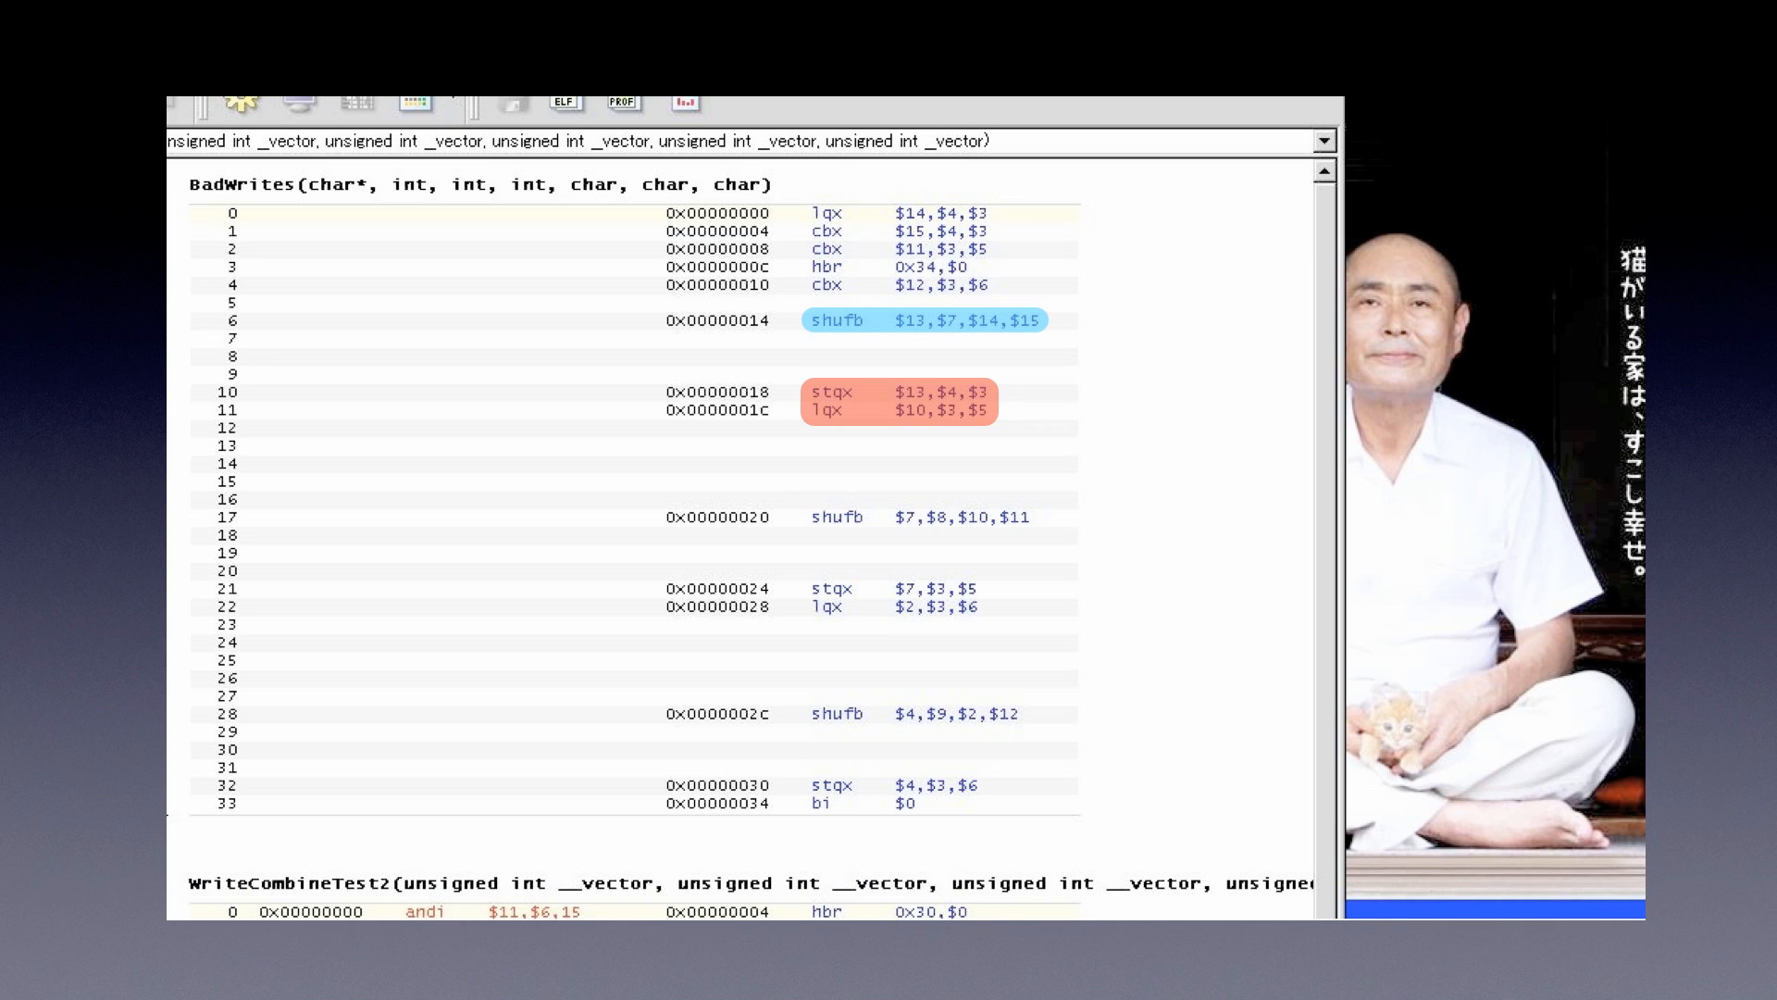
{"action": "left_click", "coordinate": [918, 517]}
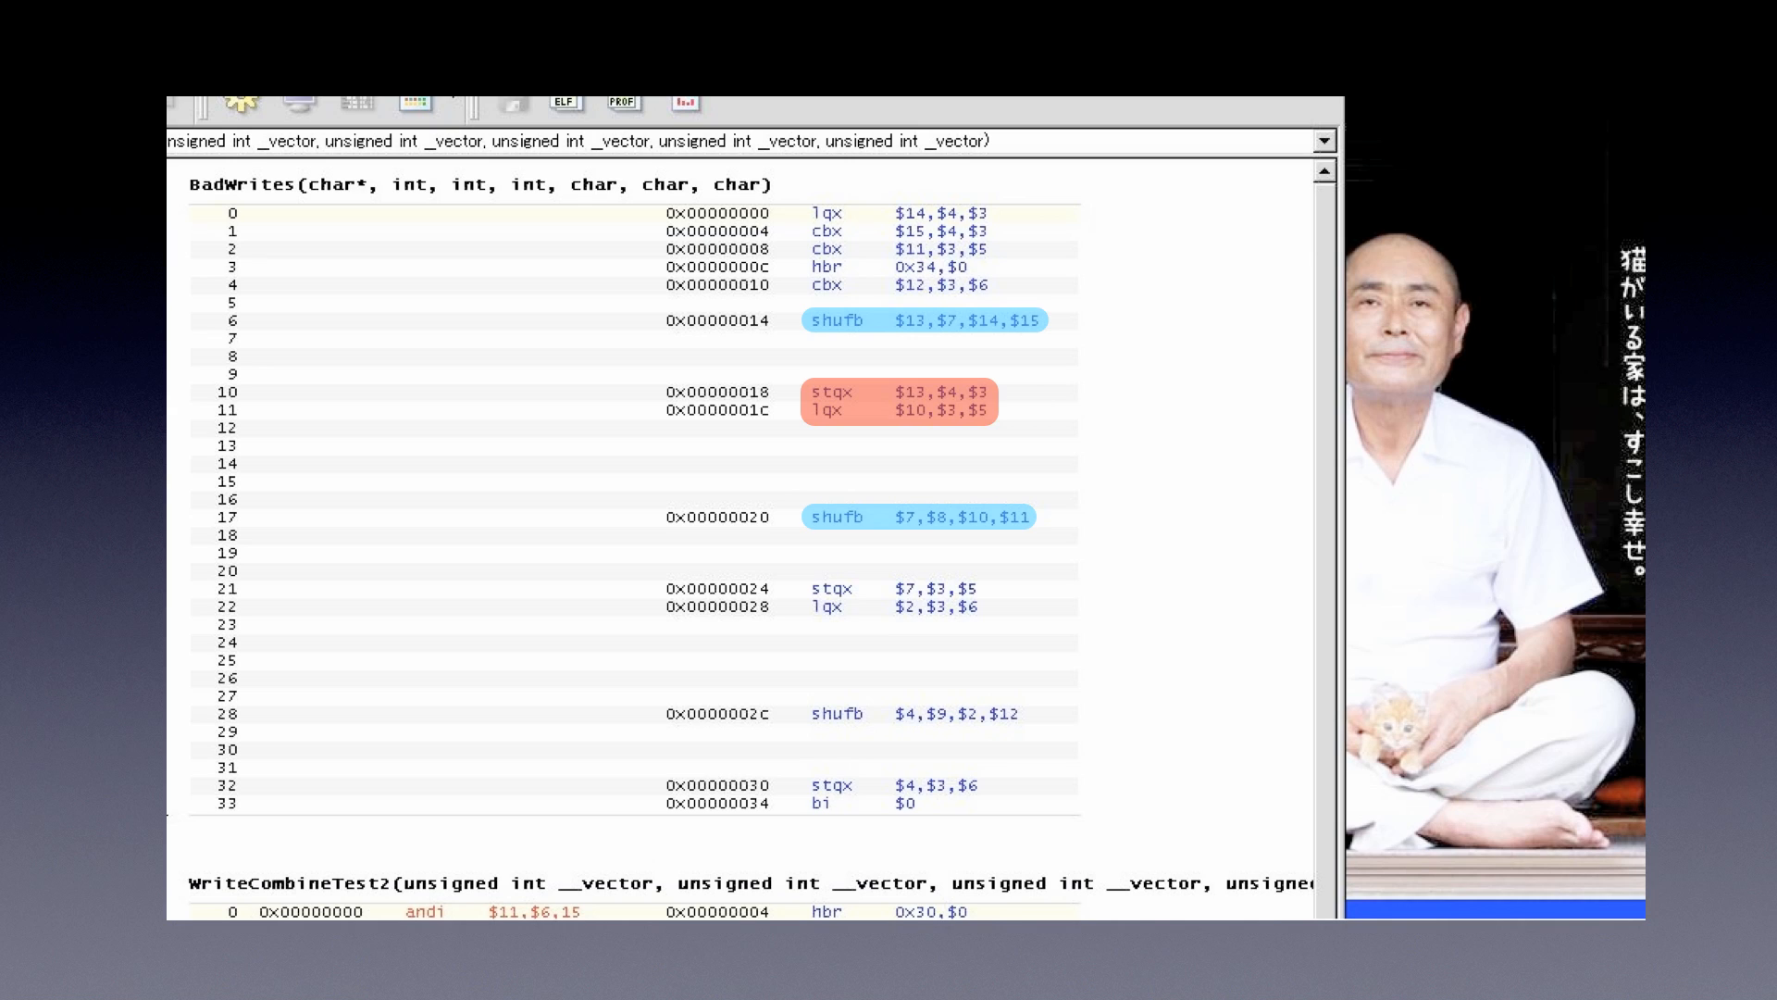